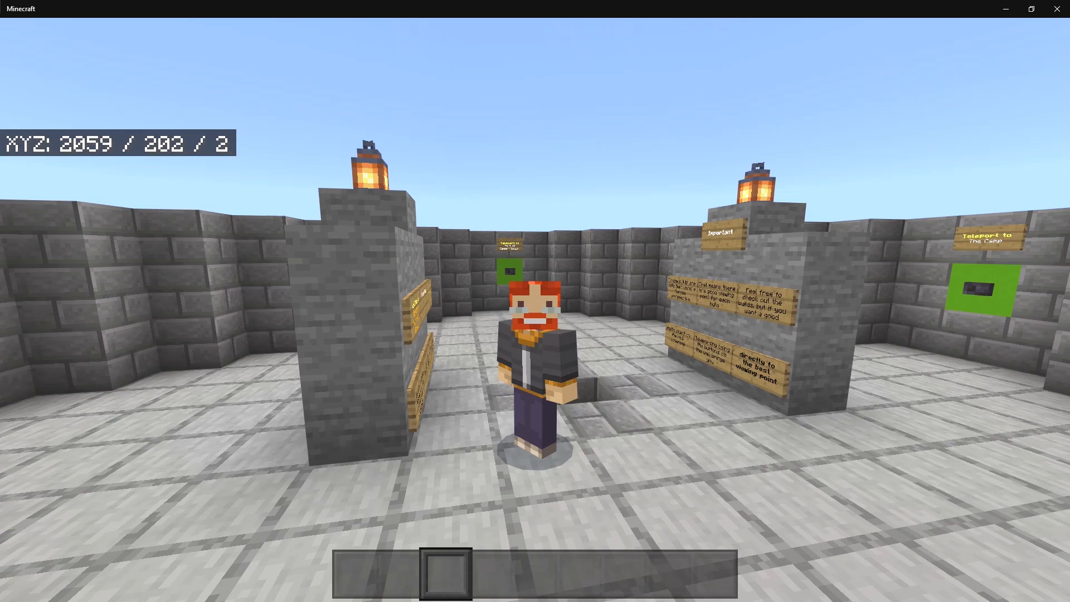
{"action": "mouse_move", "coordinate": [535, 301]}
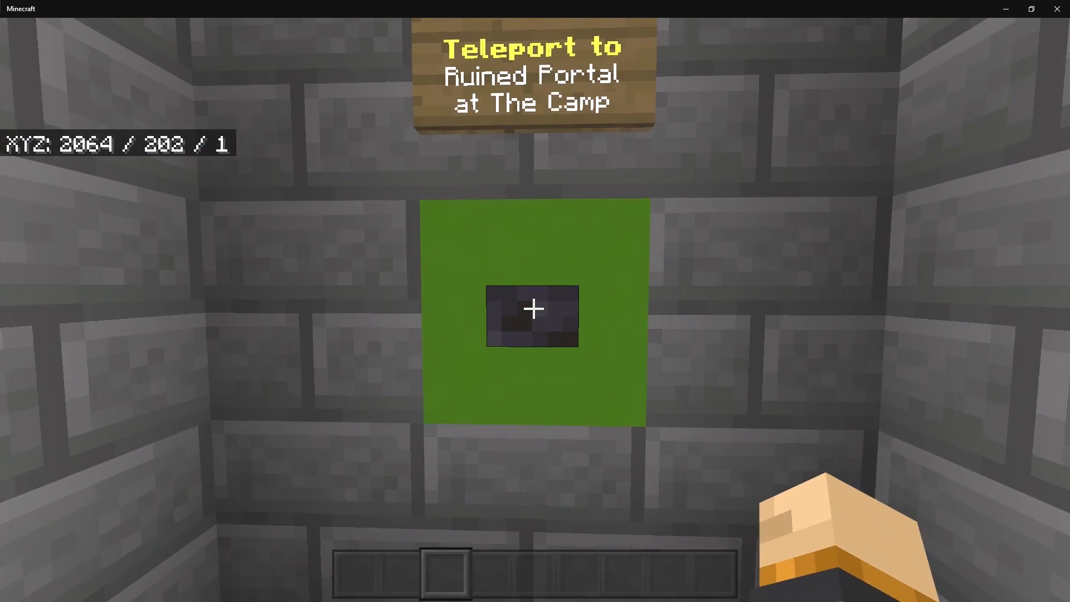
Teleport to the Ruined Portal camp and tour it, collecting stone and brick blocks.
{"action": "left_click", "coordinate": [534, 309]}
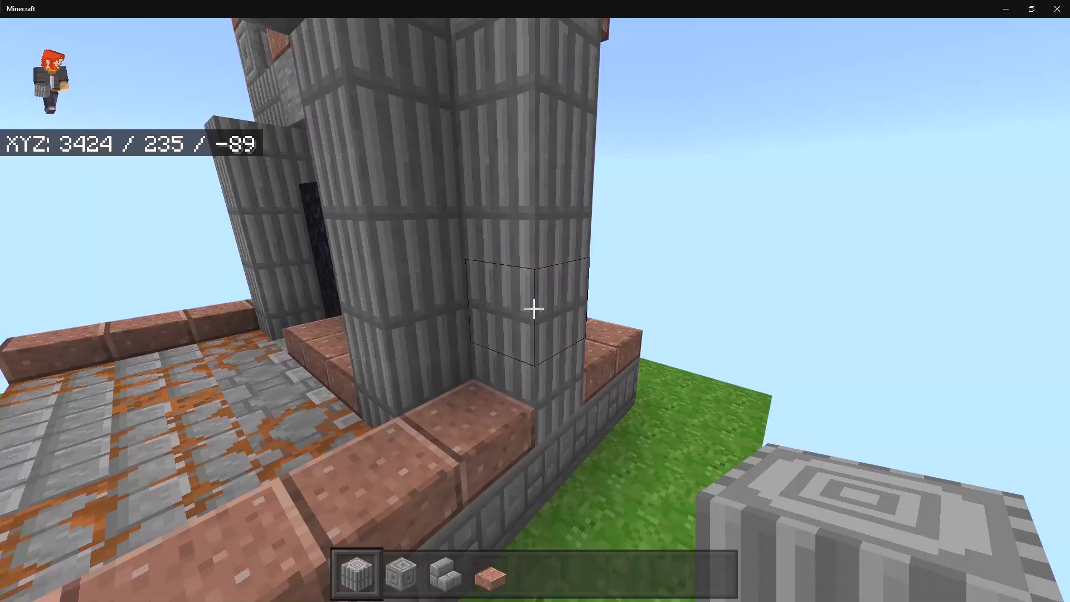
{"action": "mouse_move", "coordinate": [534, 309]}
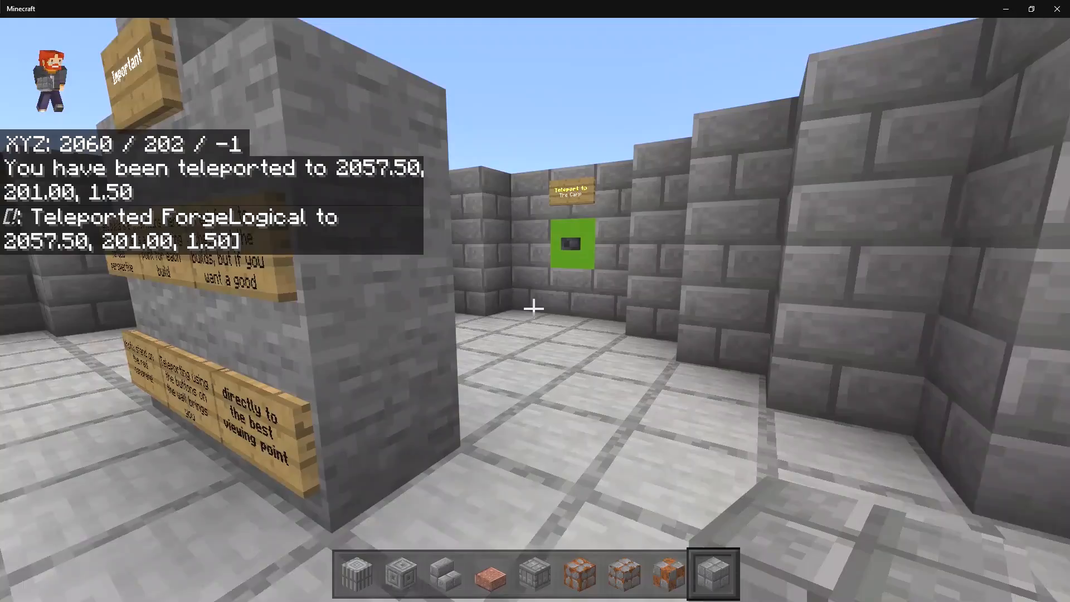
Teleport to the ruined settlement with stone arches and market stalls.
{"action": "left_click", "coordinate": [574, 244]}
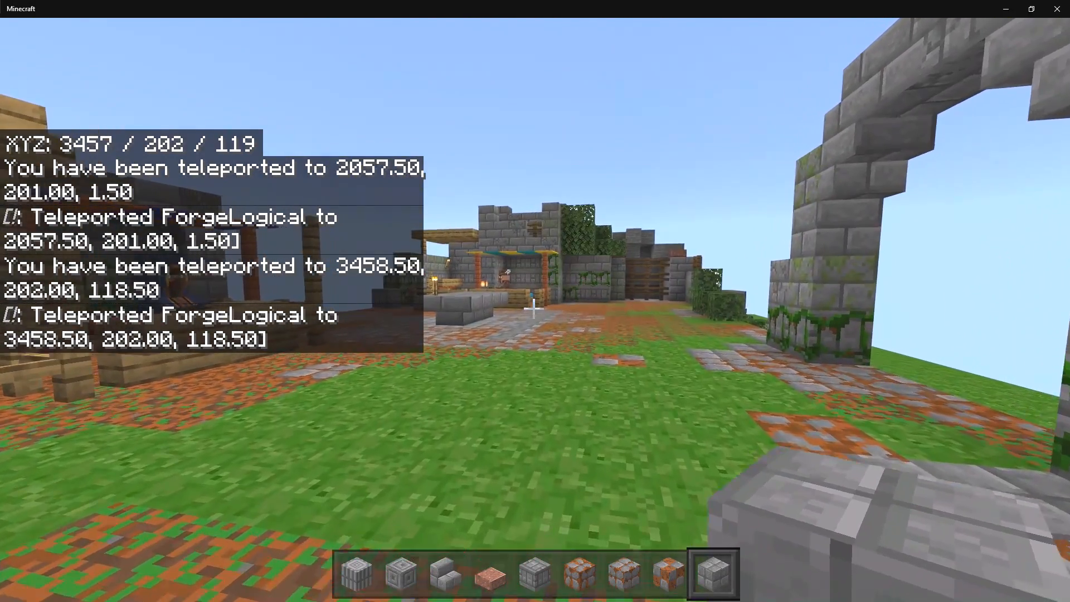
{"action": "mouse_move", "coordinate": [535, 301]}
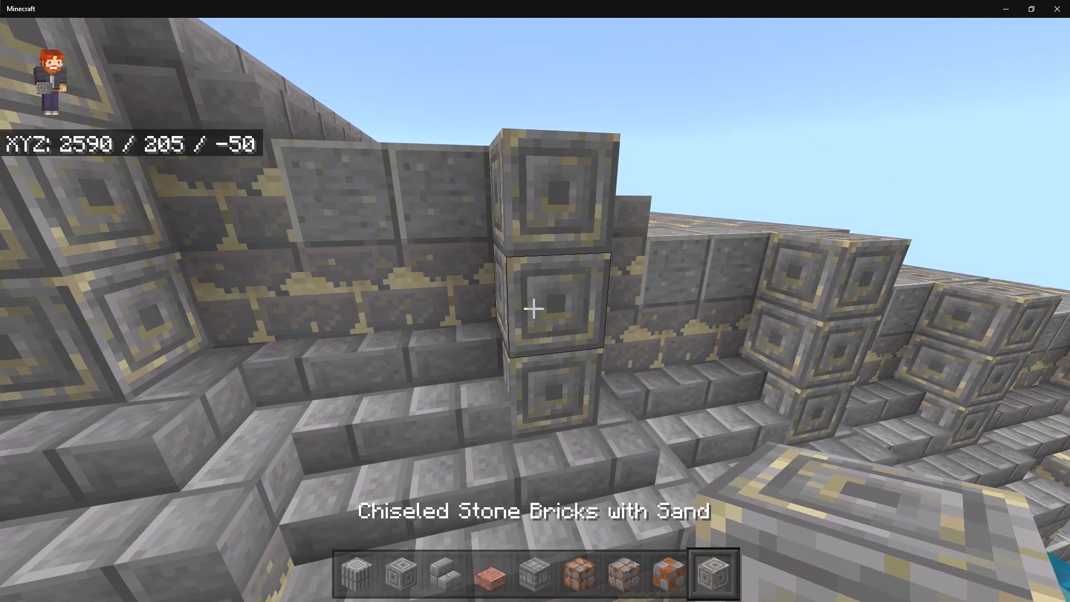
{"action": "mouse_move", "coordinate": [533, 308]}
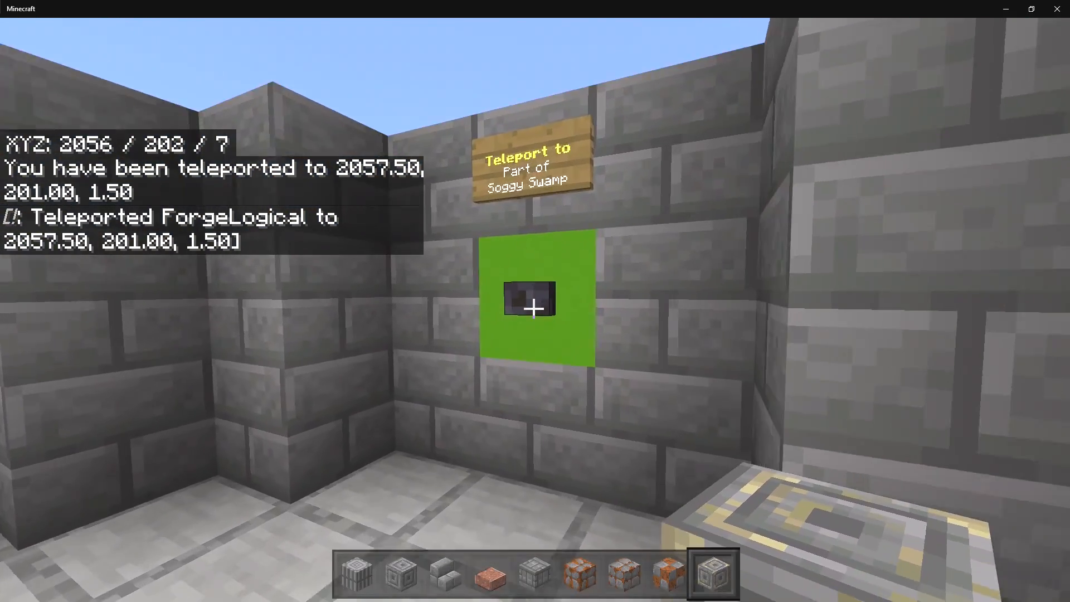
Teleport to the Part of Soggy Swamp area and look around its mossy buildings.
{"action": "left_click", "coordinate": [534, 300]}
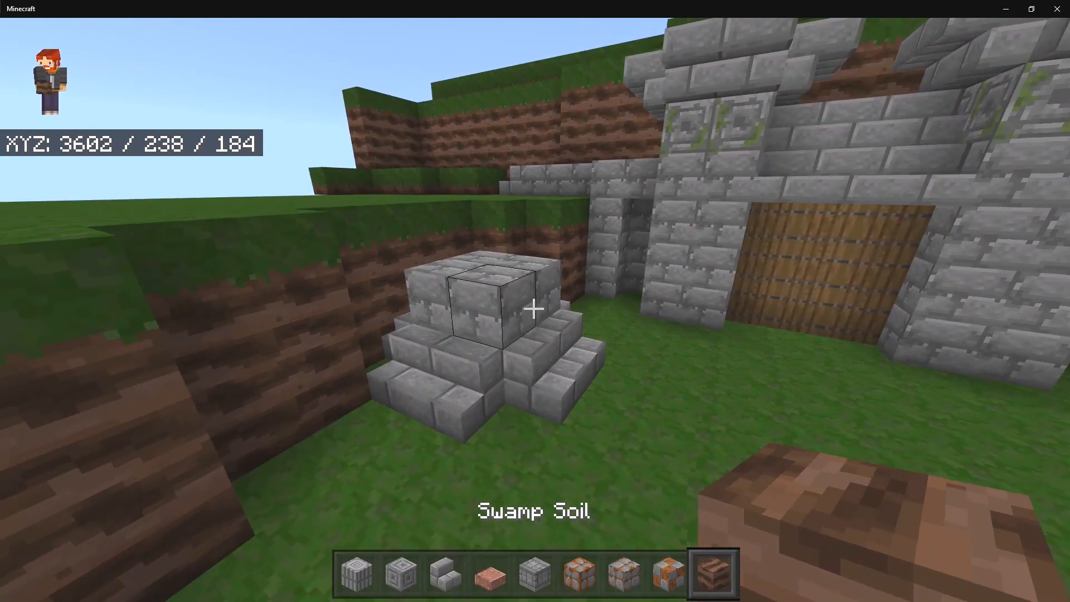
{"action": "mouse_move", "coordinate": [535, 307]}
{"action": "type", "text": "/give @p dun"}
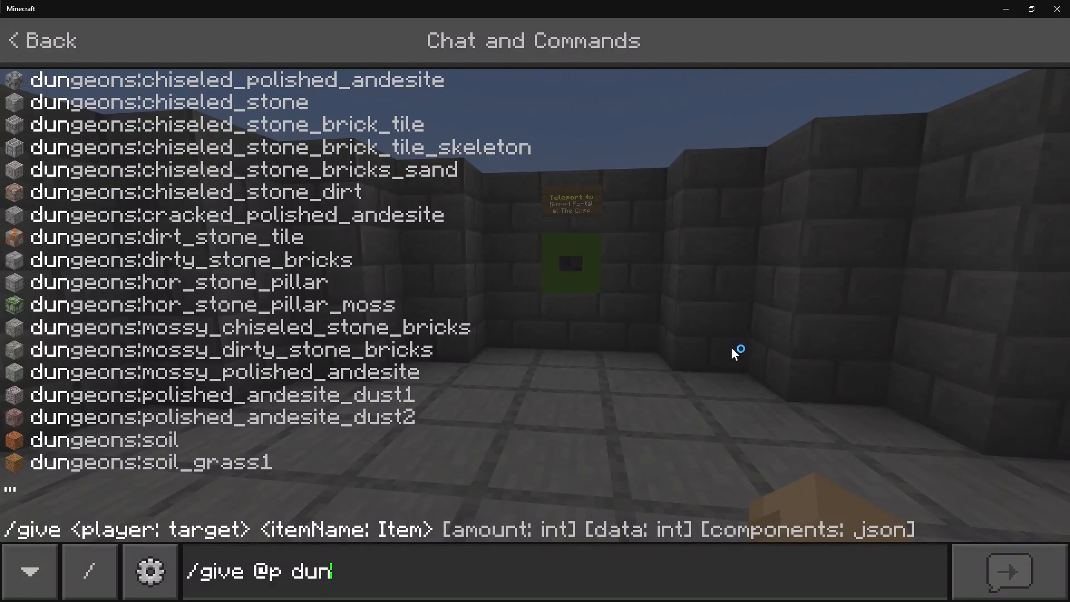
Replace the give command with /function giveallblocks to receive all custom blocks.
{"action": "key", "text": "Backspace"}
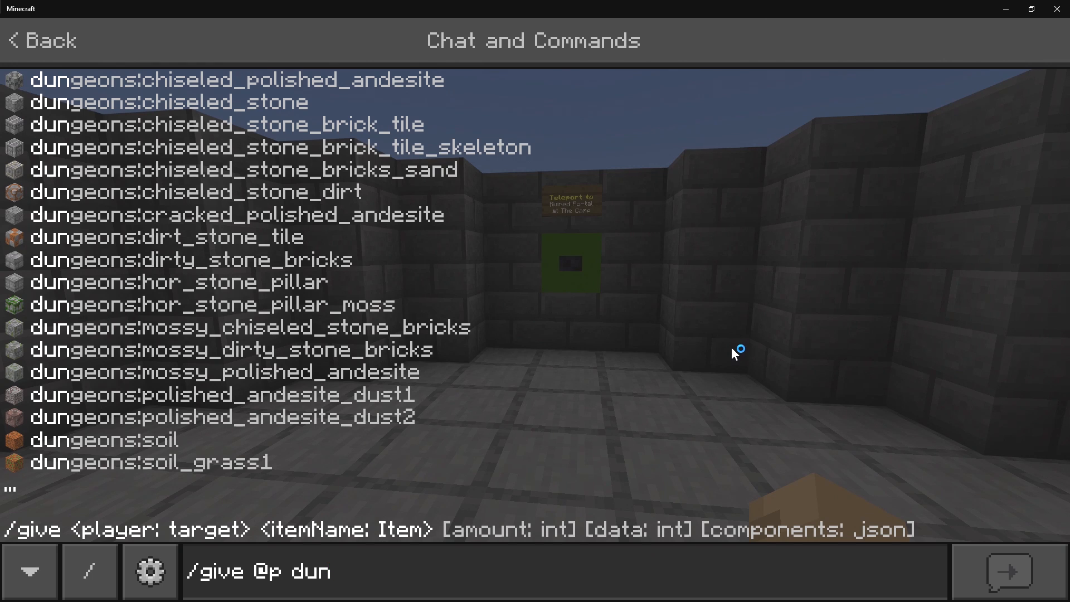
{"action": "type", "text": "ge"}
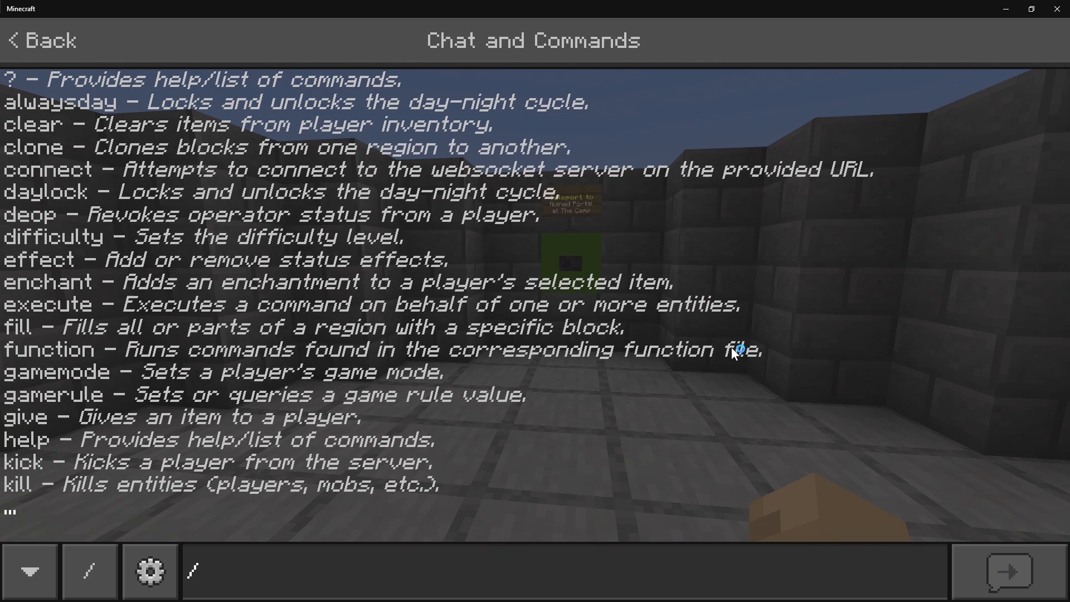
{"action": "type", "text": "function"}
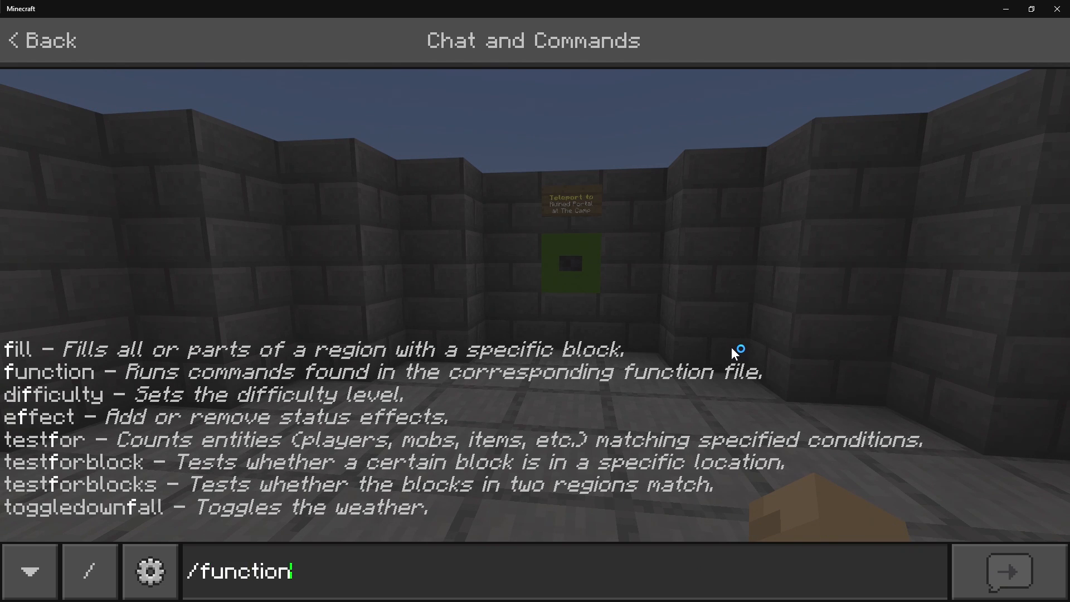
{"action": "type", "text": "giveallblocks"}
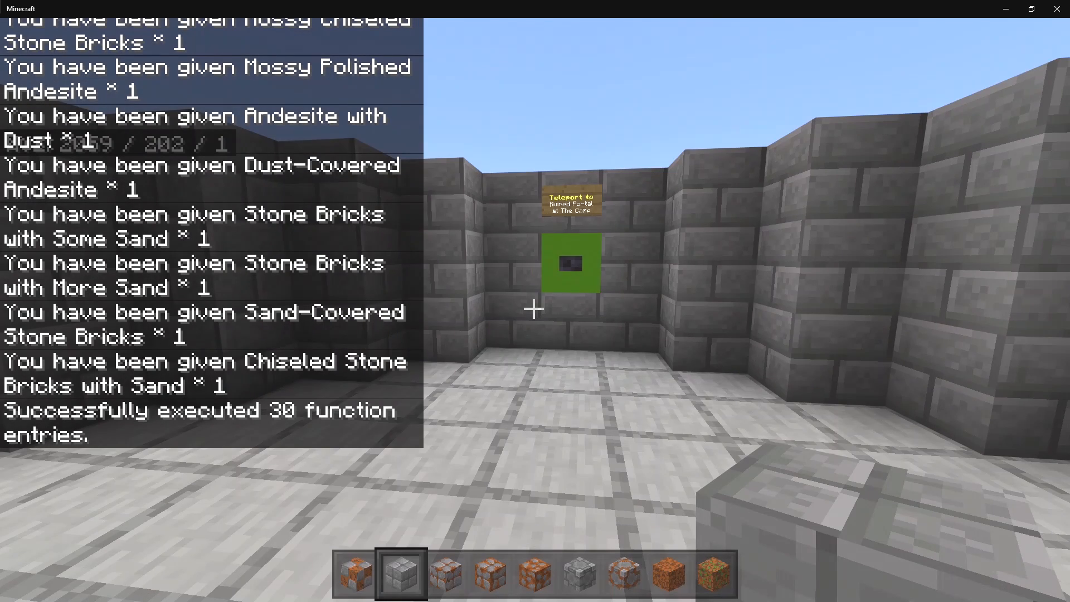
Move the given dungeons blocks into the hotbar from the inventory.
{"action": "key", "text": "e"}
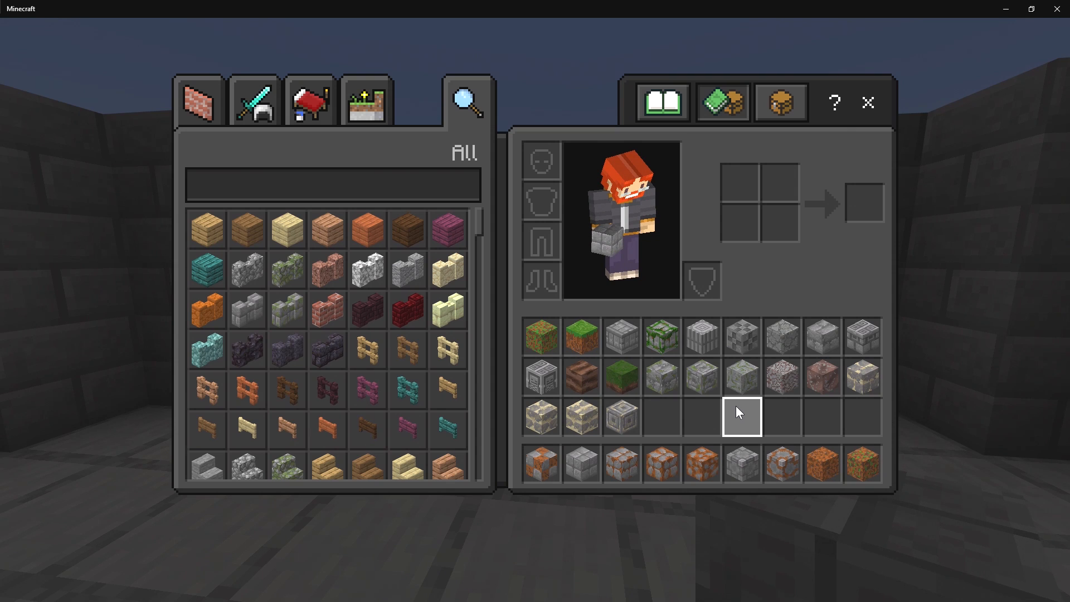
{"action": "mouse_move", "coordinate": [701, 375]}
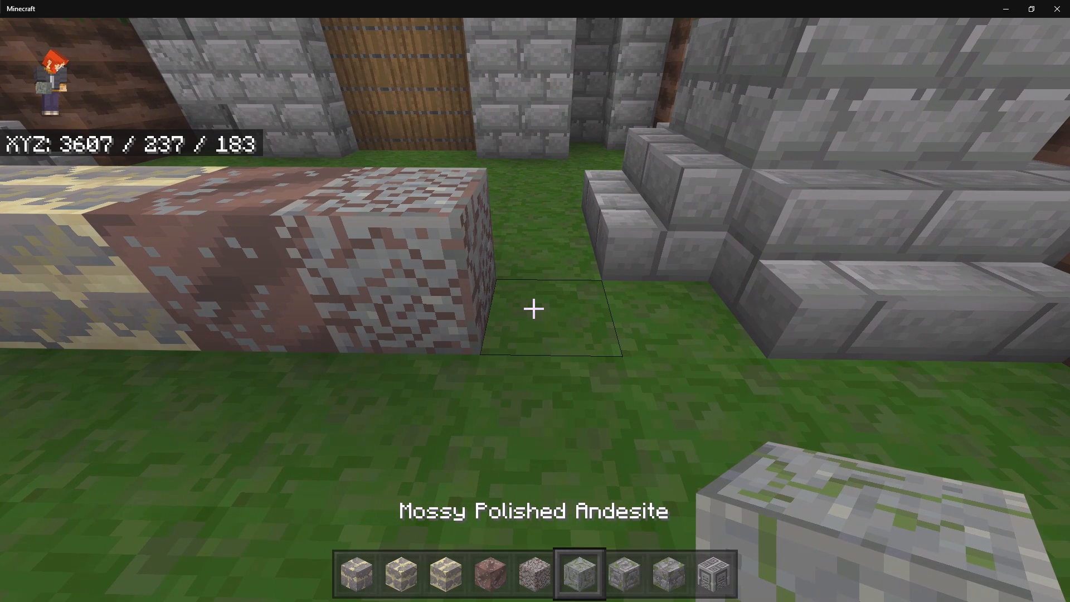
Finish the mossy block row in the swamp, then return to spawn via the pad button.
{"action": "left_click", "coordinate": [533, 308]}
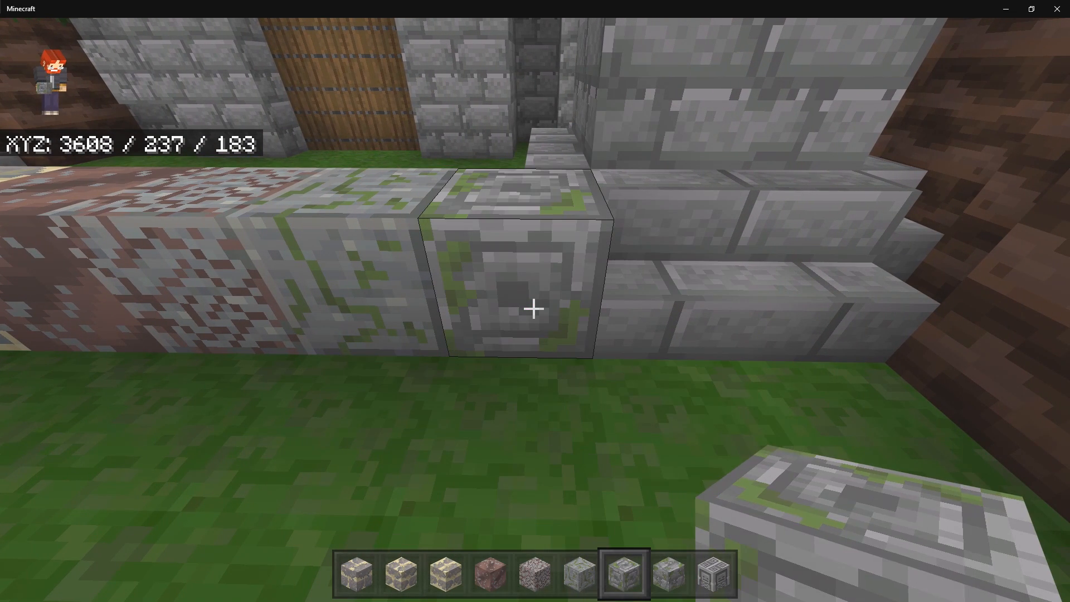
{"action": "mouse_move", "coordinate": [535, 307]}
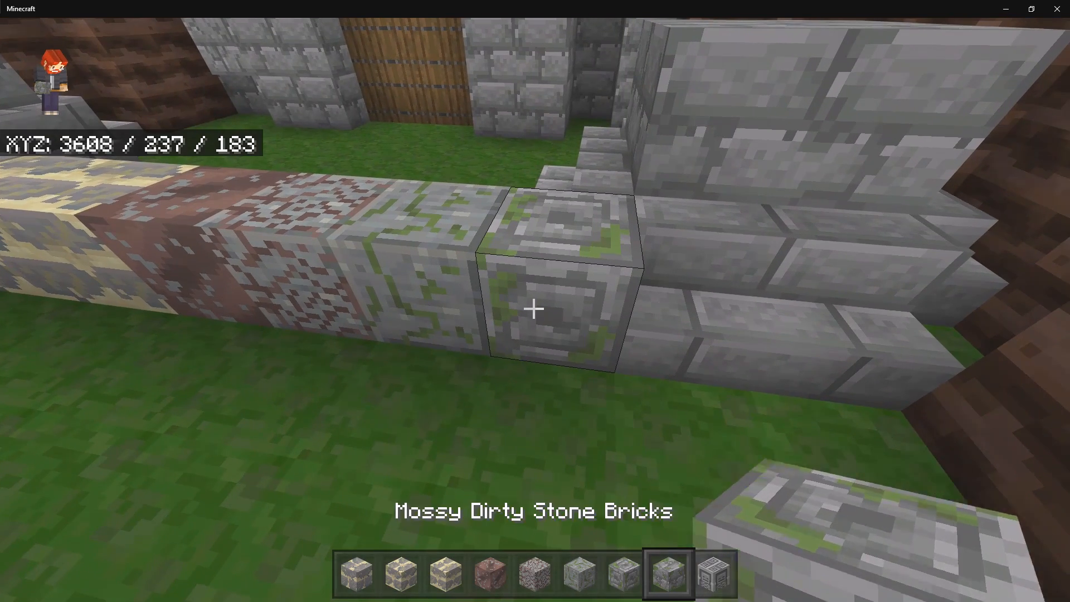
{"action": "mouse_move", "coordinate": [535, 307]}
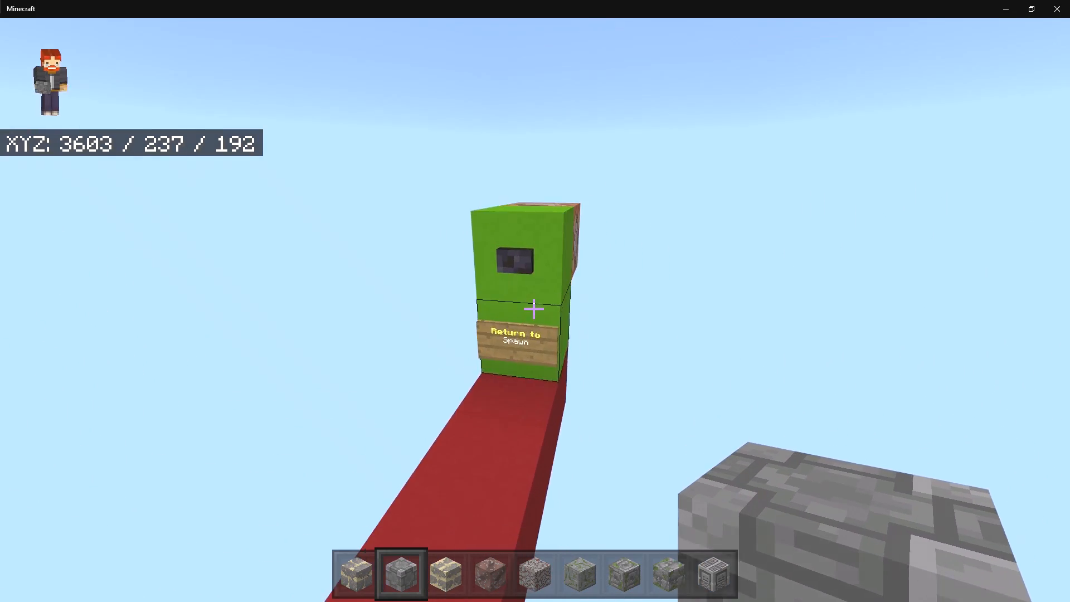
{"action": "left_click", "coordinate": [516, 336]}
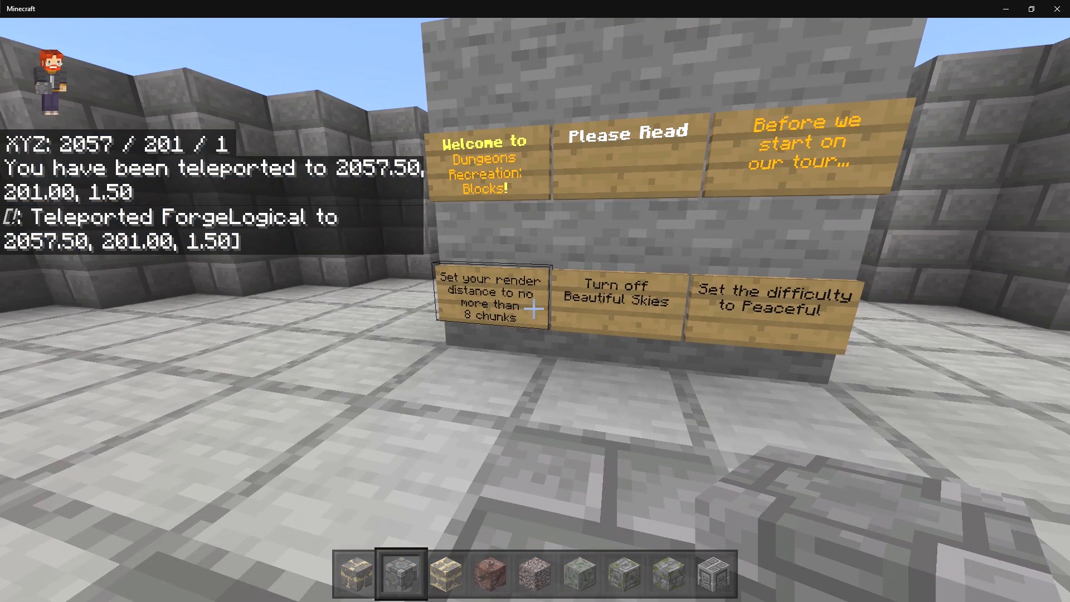